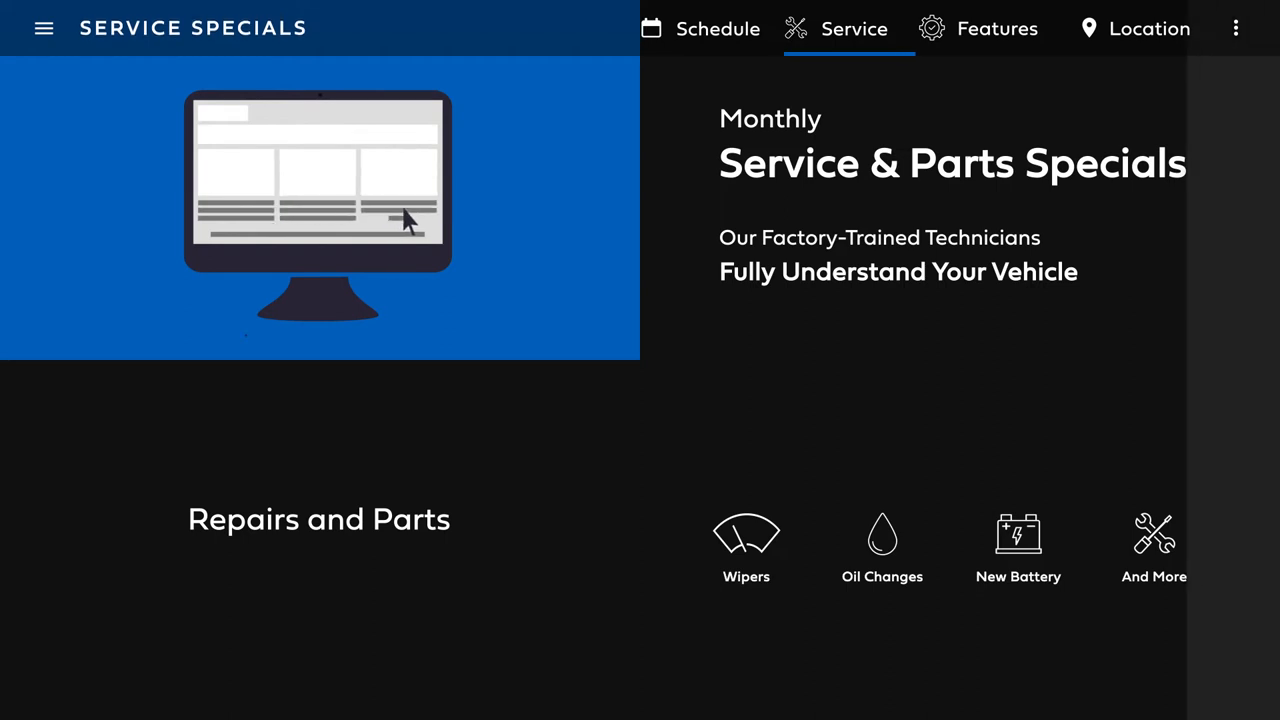
Navigate via Features to the Location page showing Russ Darrow Kia of Waukesha, open 6 days a week.
click(996, 28)
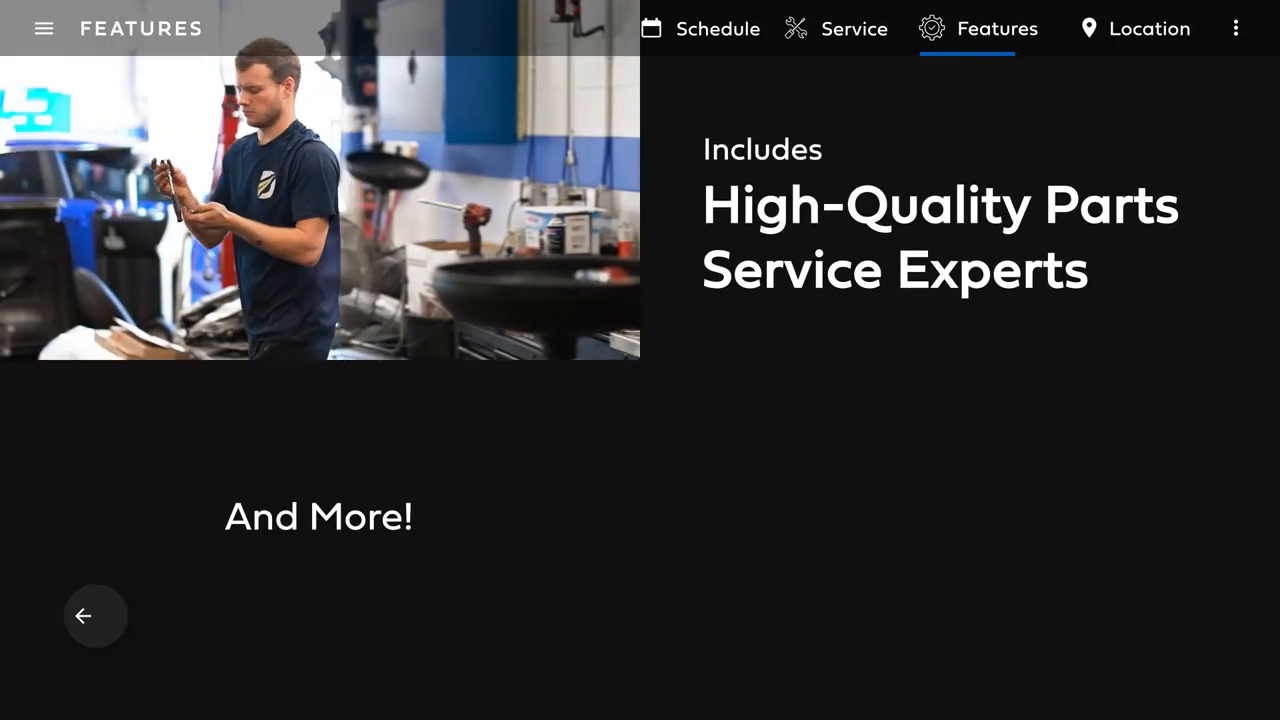
click(1136, 28)
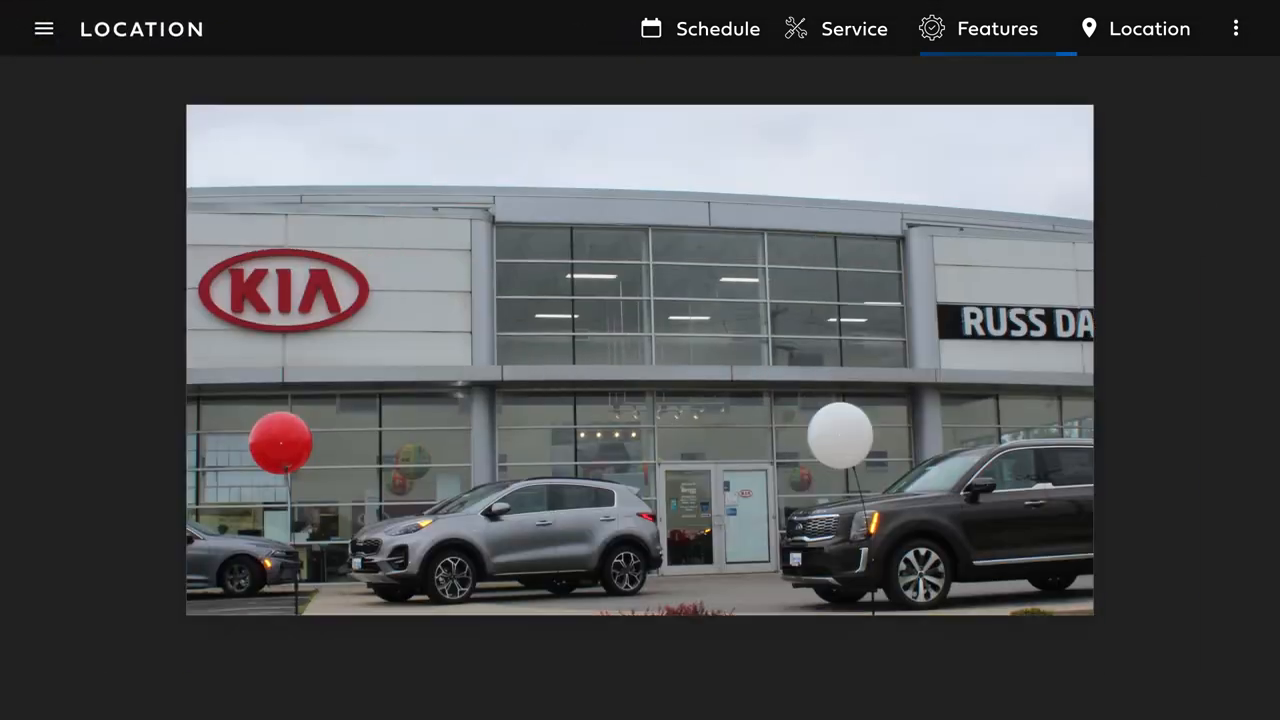
click(1148, 28)
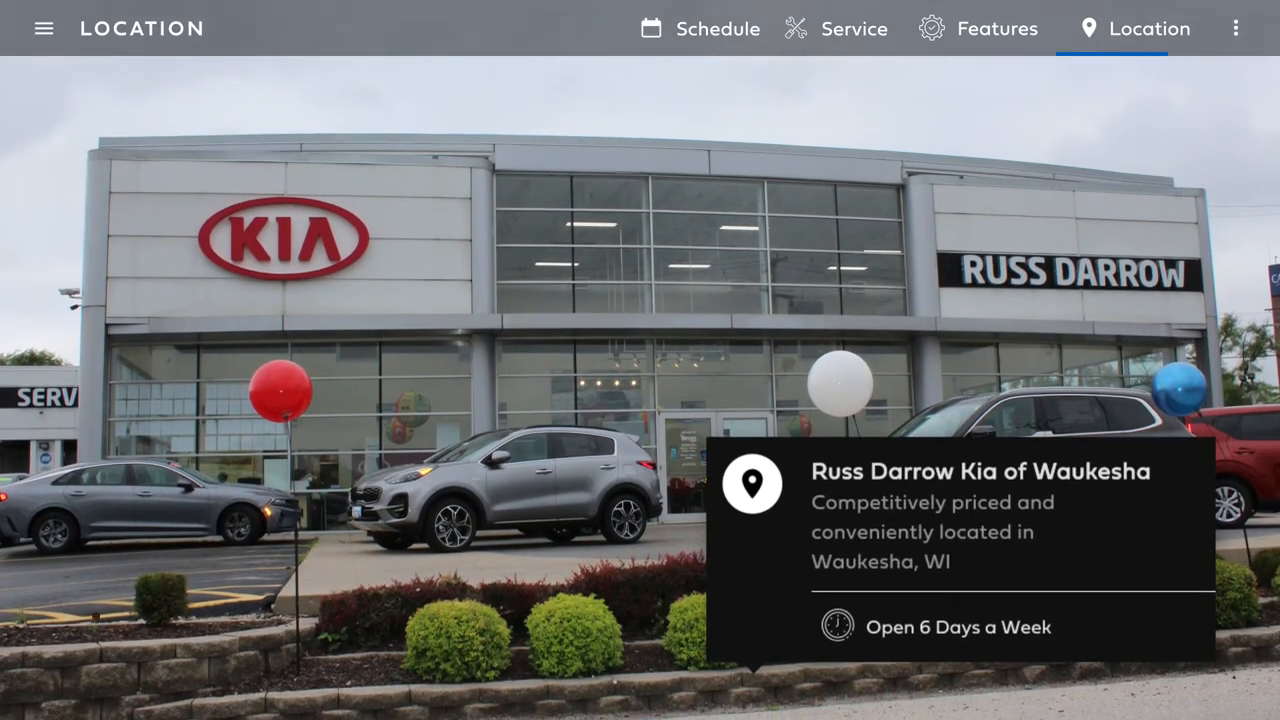